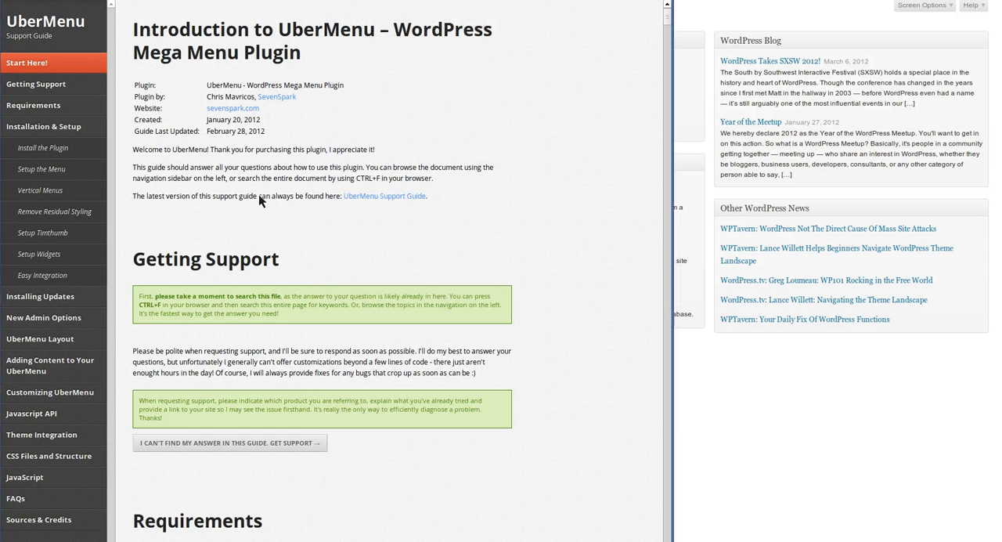
pyautogui.moveTo(295, 119)
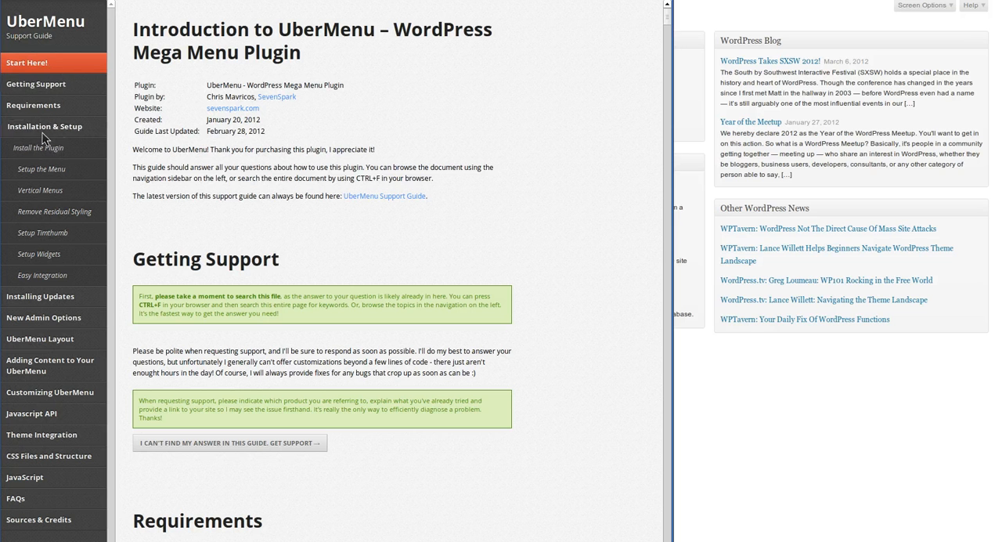
pyautogui.moveTo(98, 8)
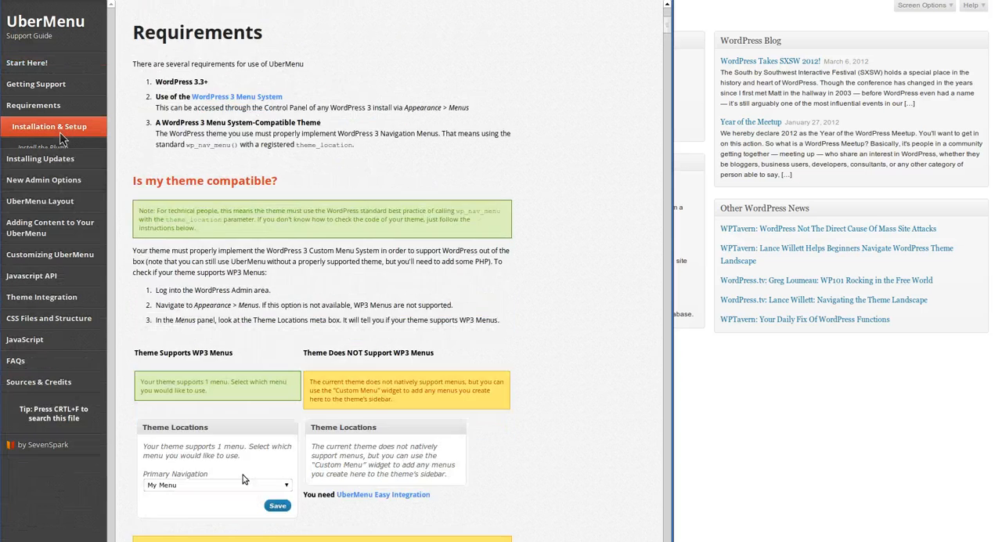
# Jump to the Installation & Setup section of the UberMenu guide.
pyautogui.click(48, 127)
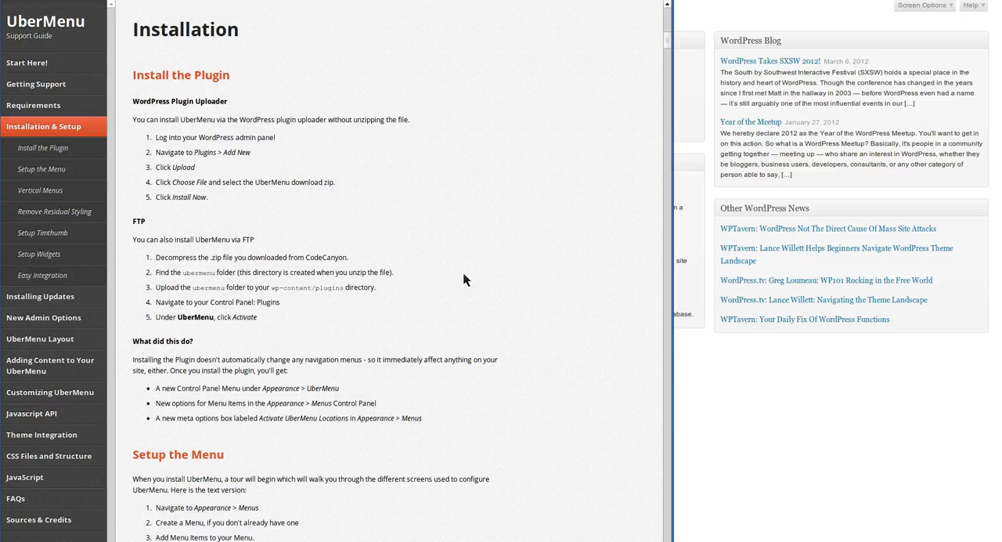
pyautogui.moveTo(741, 403)
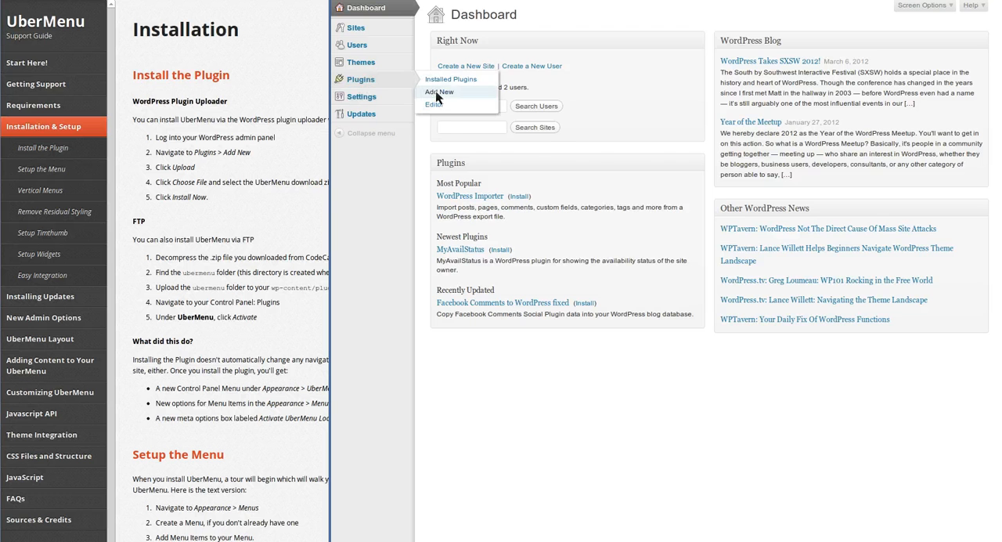
# Upload and install the ubermenu-2.0.1.1.alpha.zip.zip plugin package.
pyautogui.click(440, 92)
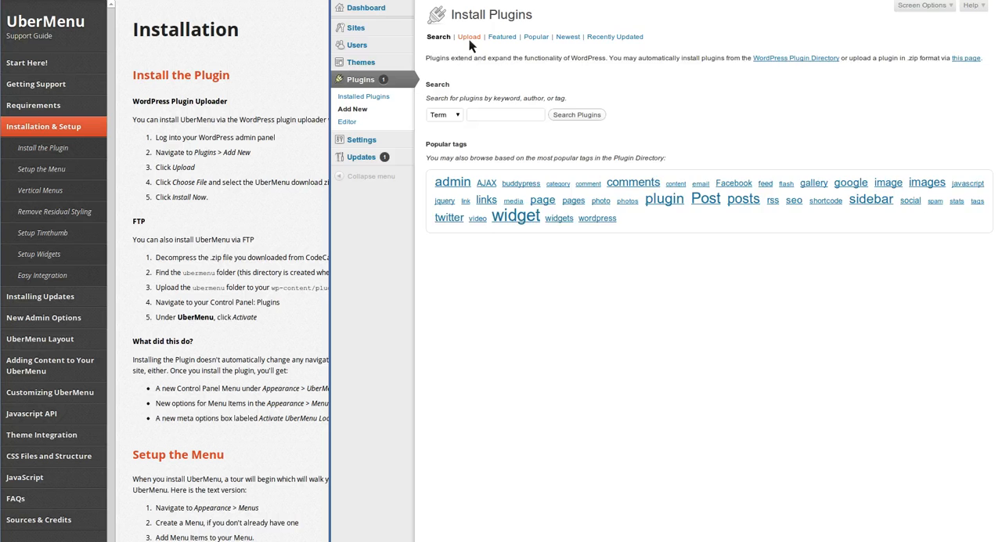
pyautogui.click(468, 37)
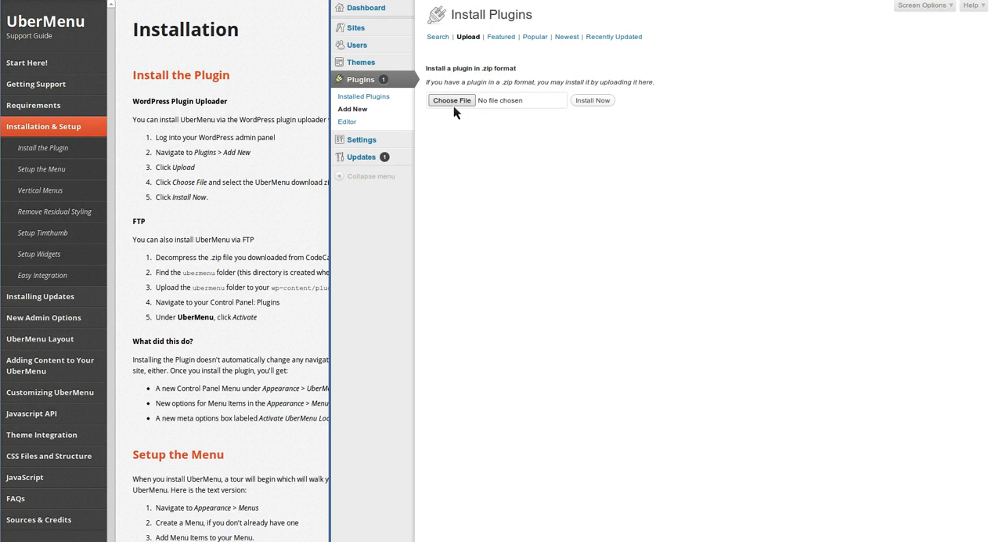
pyautogui.moveTo(453, 107)
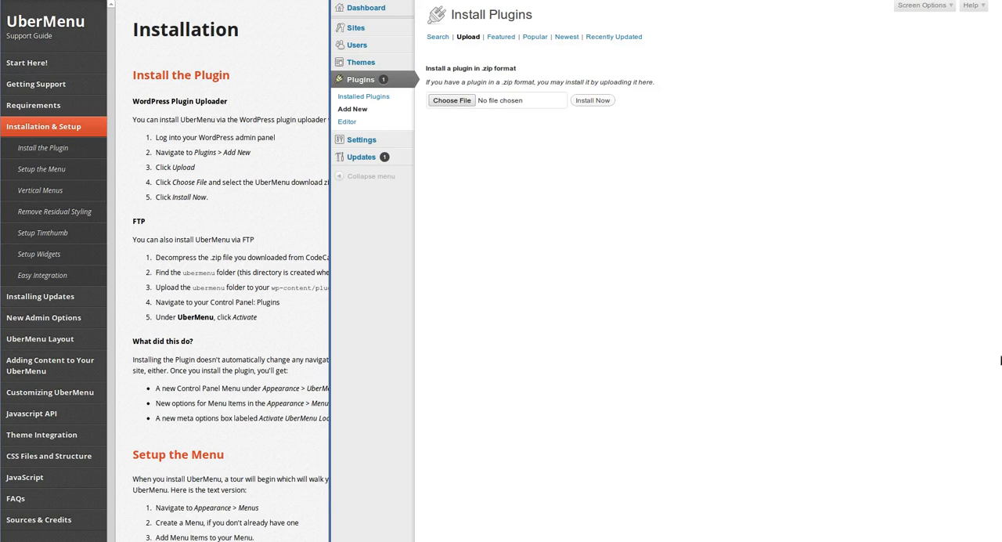
pyautogui.moveTo(981, 358)
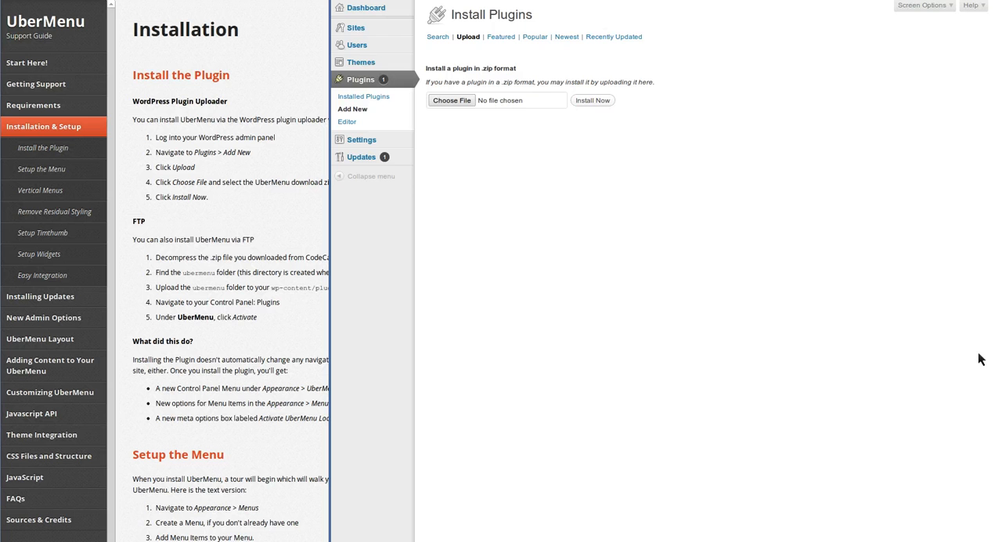
pyautogui.moveTo(662, 235)
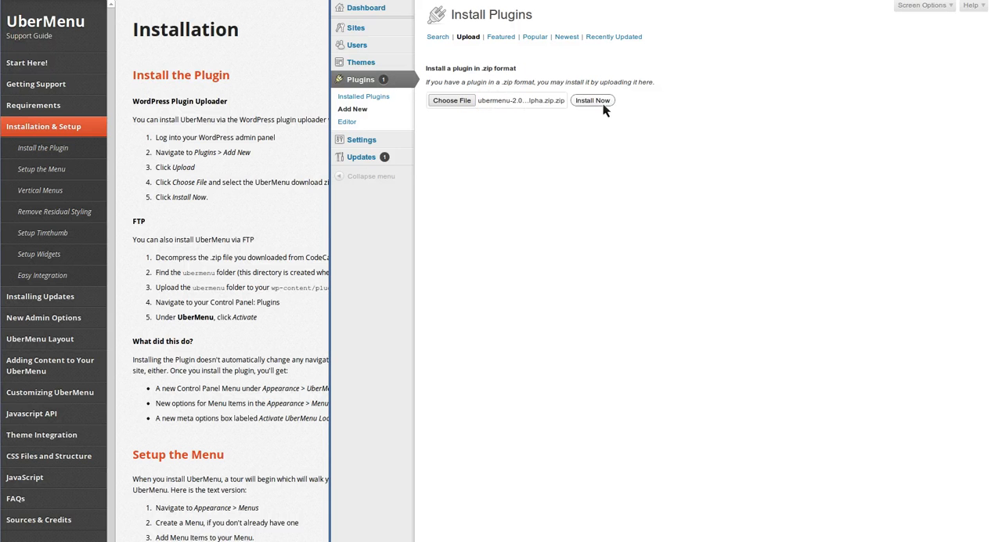
pyautogui.click(592, 100)
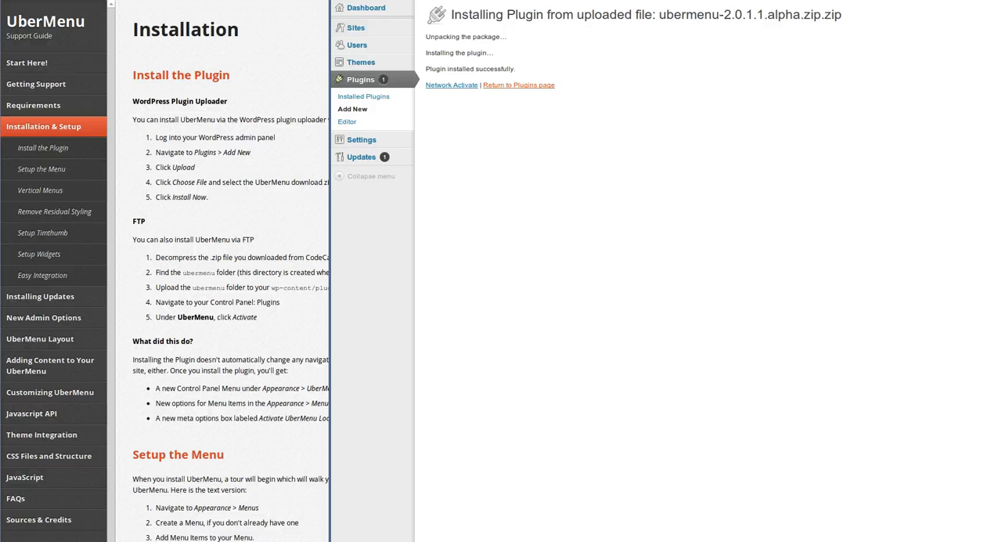
# Activate UberMenu 2 - WordPress Mega Menu Plugin from the plugins list.
pyautogui.click(519, 84)
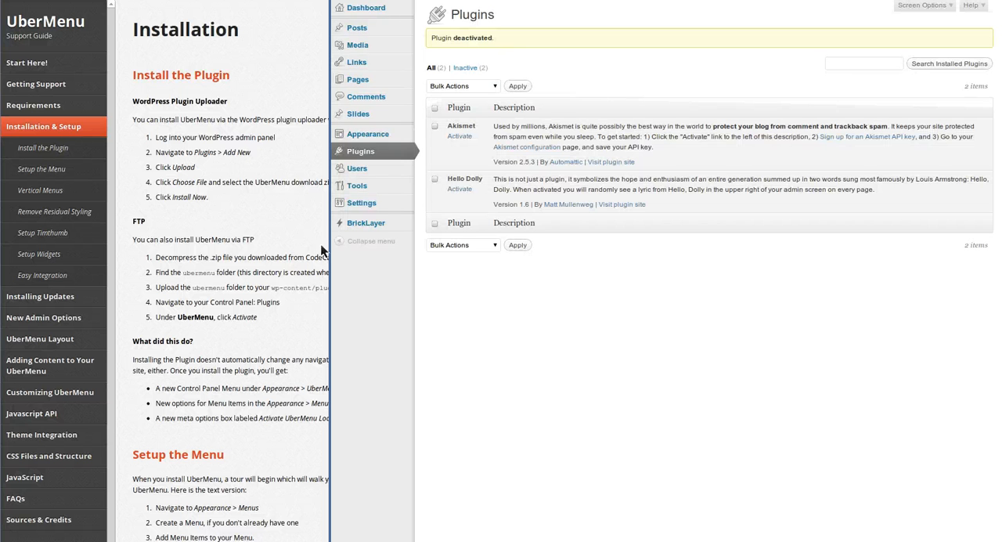
pyautogui.moveTo(566, 146)
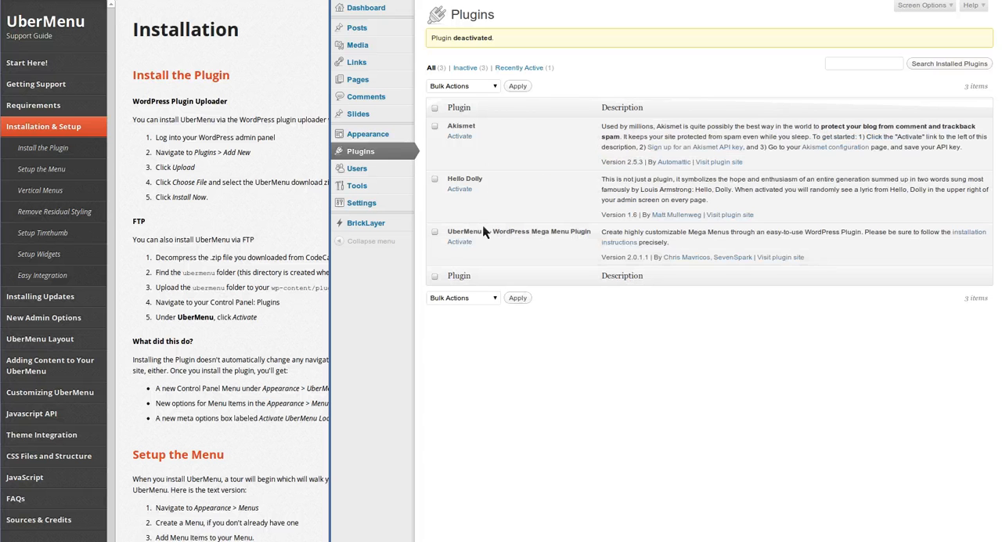
pyautogui.moveTo(458, 242)
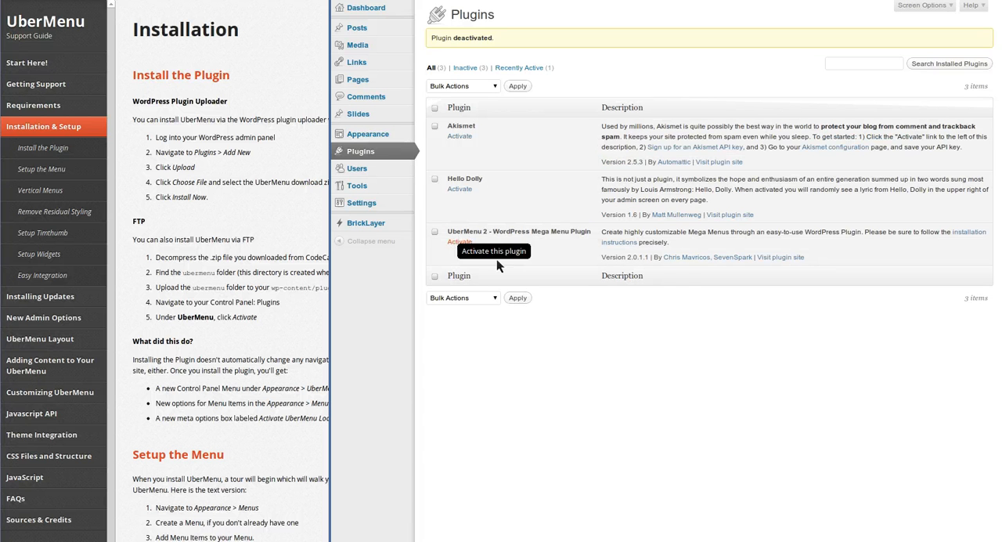
pyautogui.moveTo(711, 291)
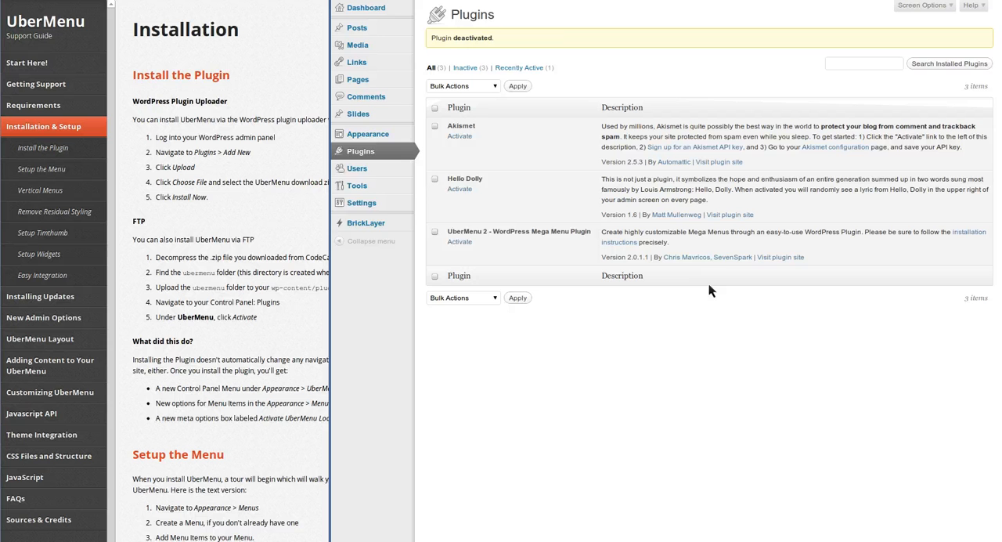
pyautogui.click(459, 241)
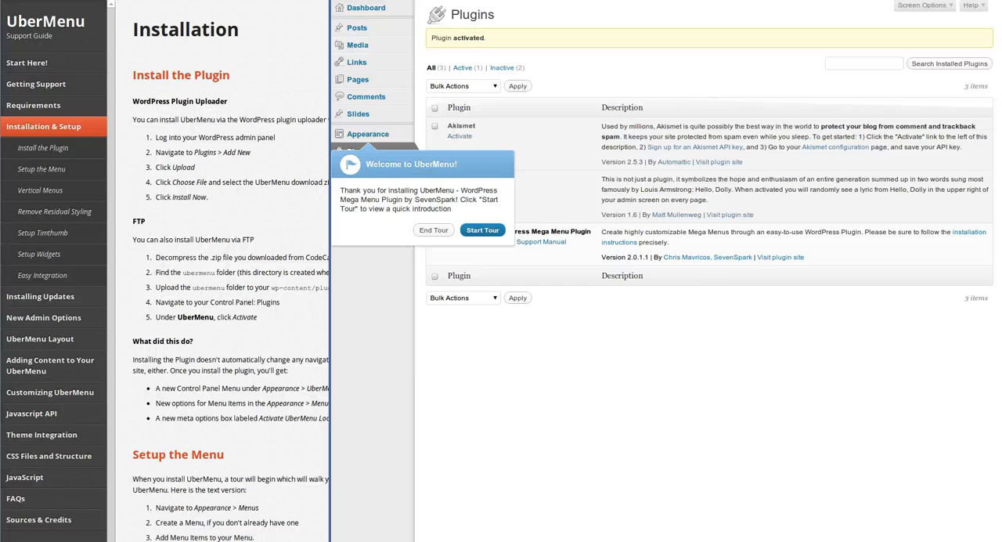
# View the live site's Flyout menu with its plain dropdown submenus.
pyautogui.click(483, 229)
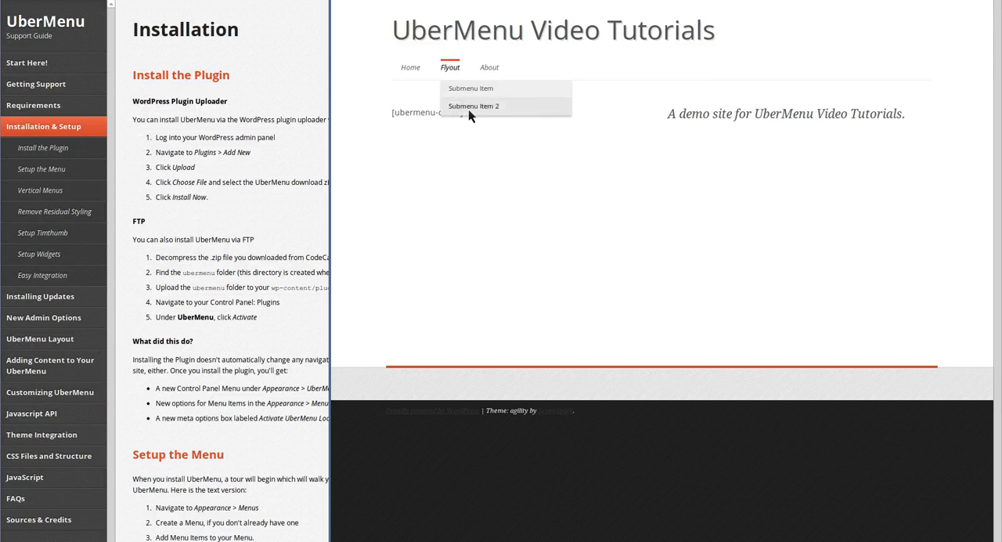
pyautogui.moveTo(806, 214)
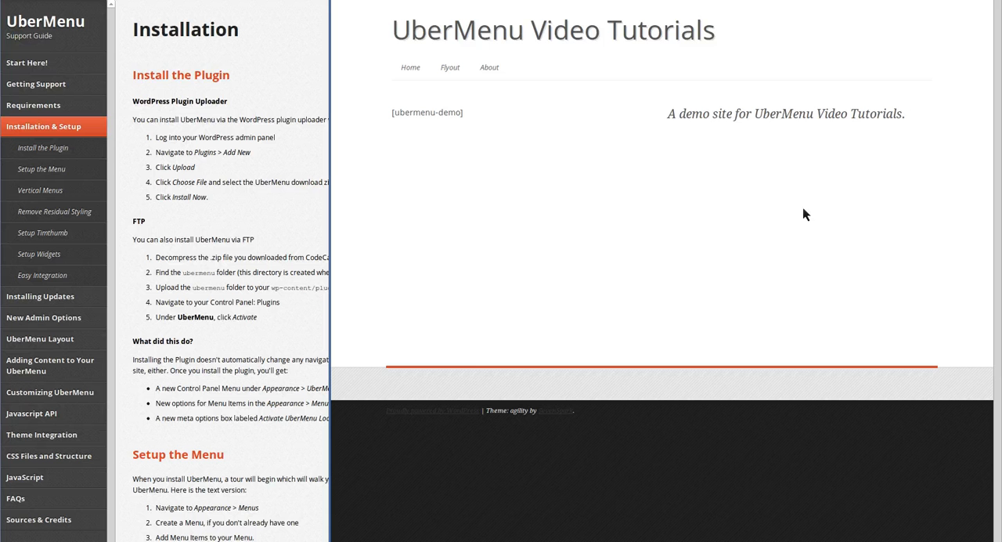
pyautogui.moveTo(529, 77)
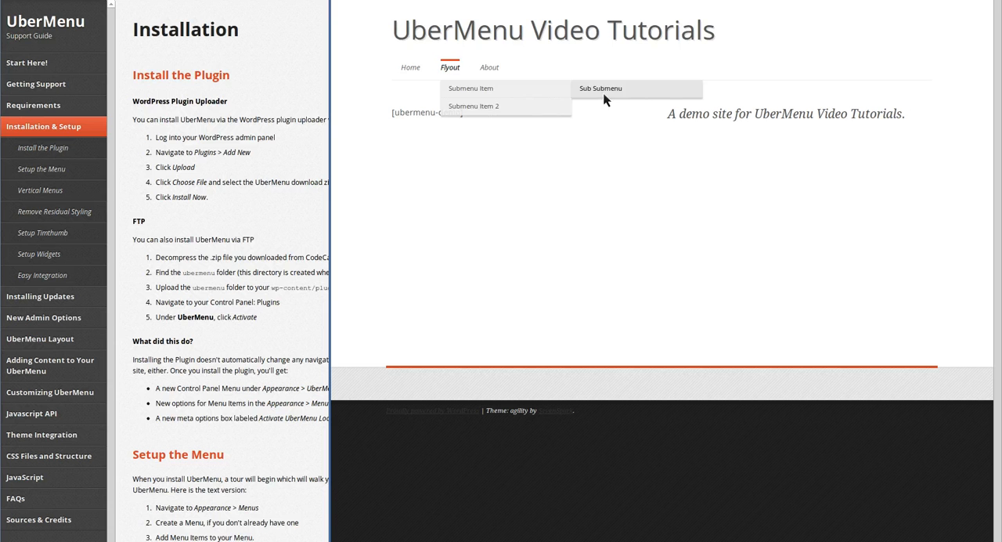
pyautogui.moveTo(666, 40)
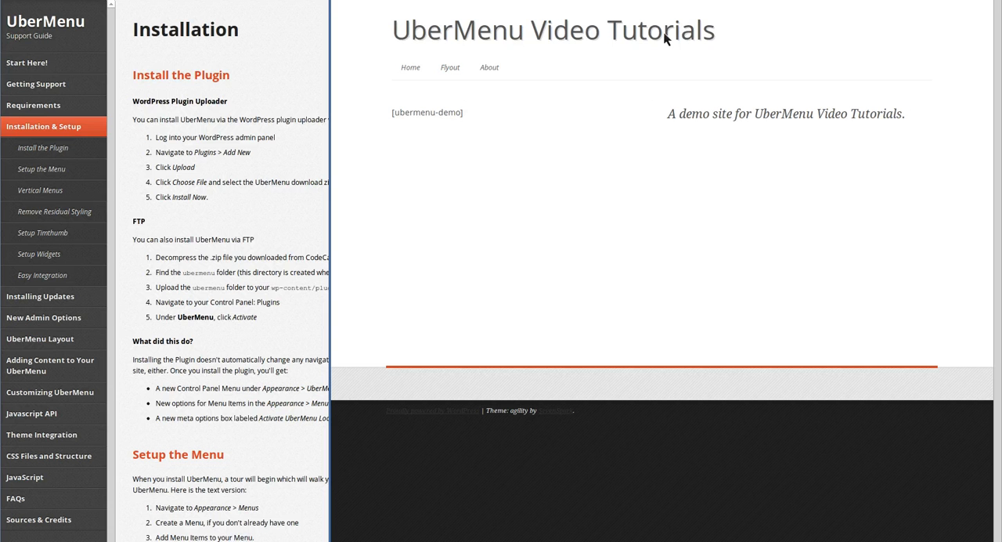
pyautogui.moveTo(666, 38)
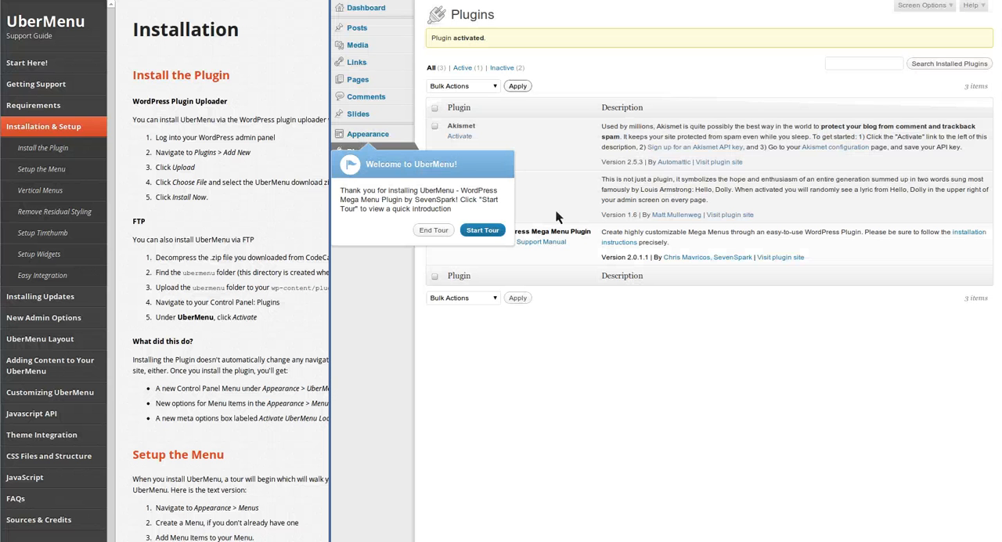
pyautogui.moveTo(486, 284)
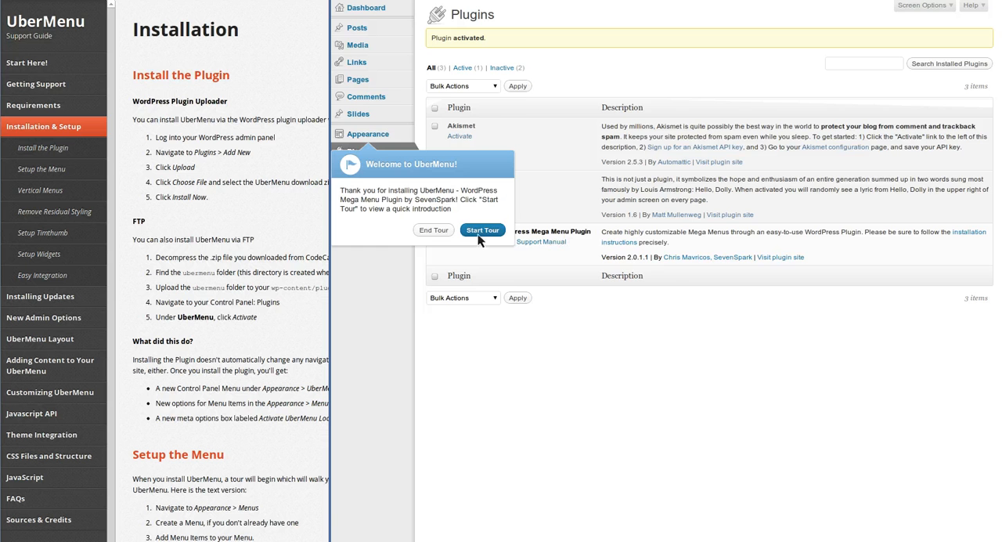
# Follow the UberMenu tour and tick Primary Menu under Activate Uber Menu Locations.
pyautogui.click(482, 230)
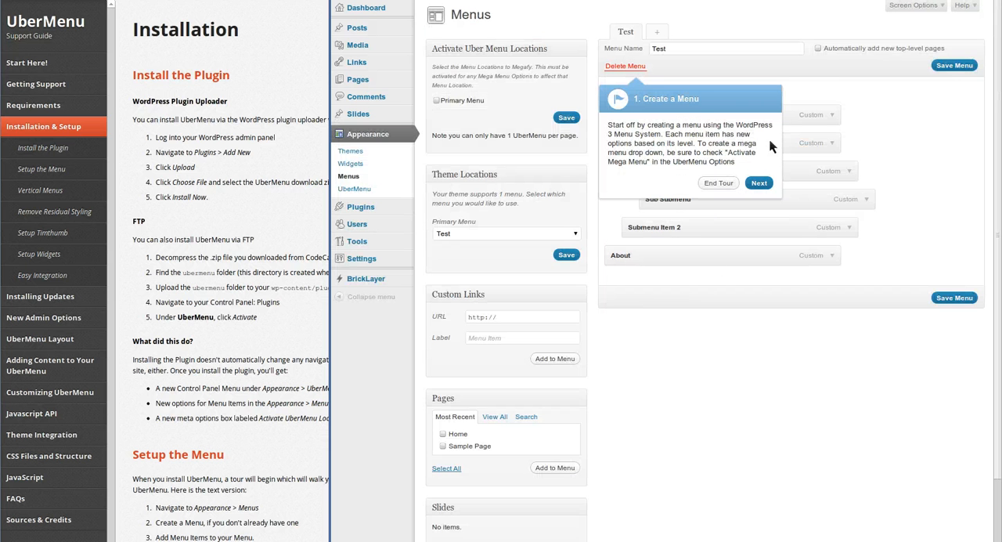
pyautogui.moveTo(754, 107)
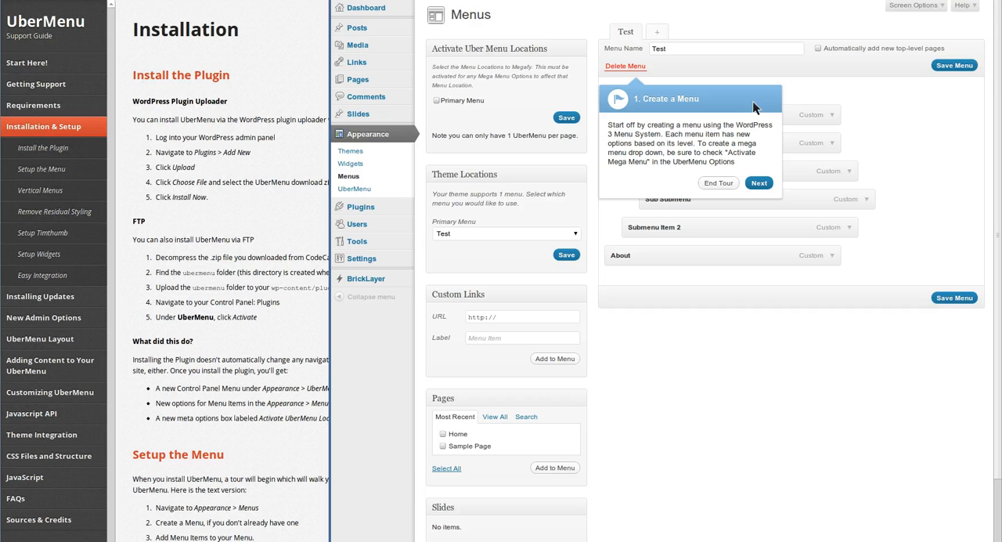
pyautogui.moveTo(866, 356)
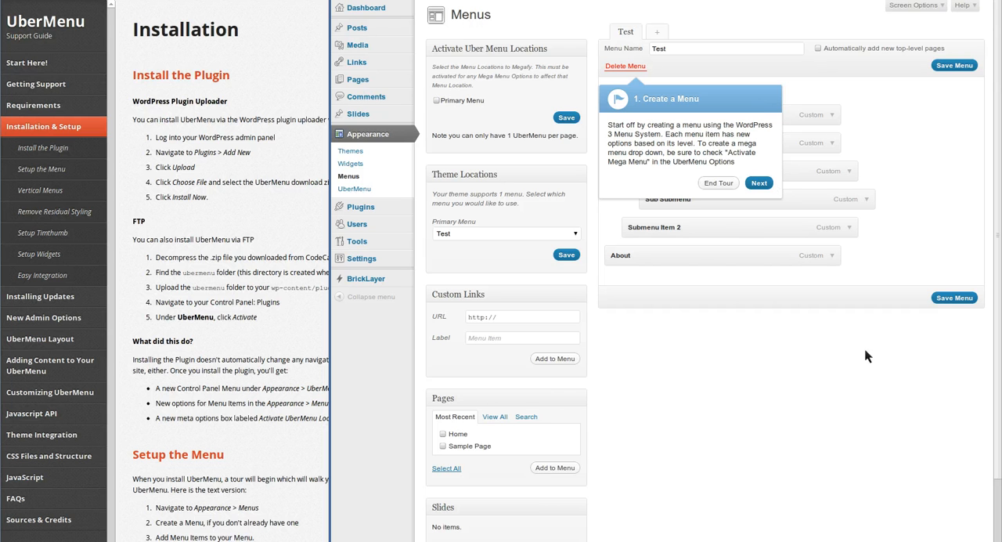
pyautogui.moveTo(867, 195)
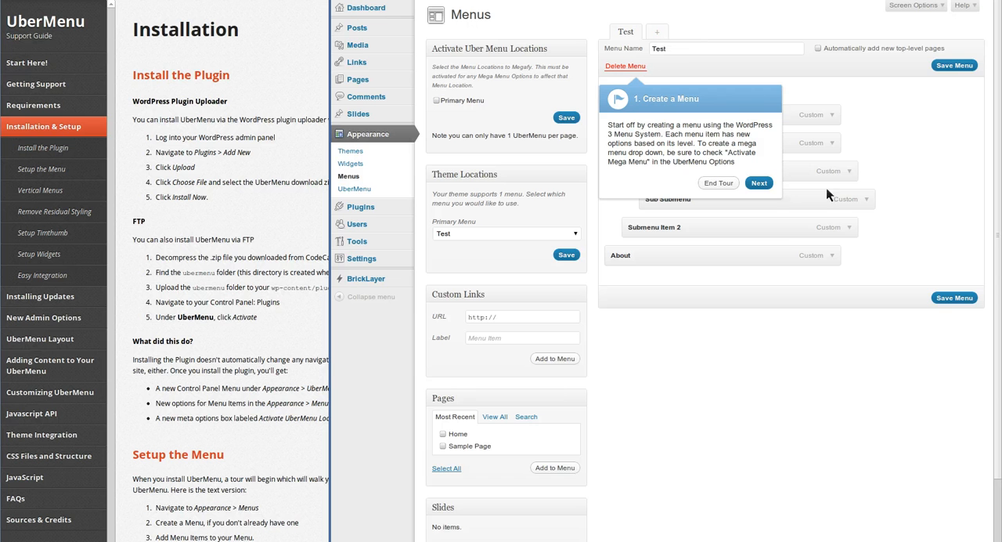
pyautogui.click(758, 183)
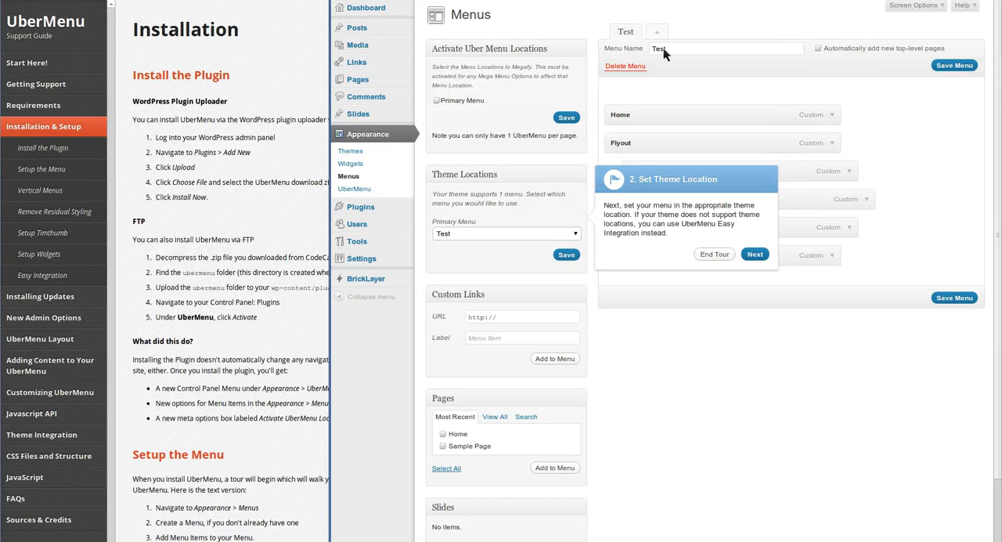
pyautogui.moveTo(634, 212)
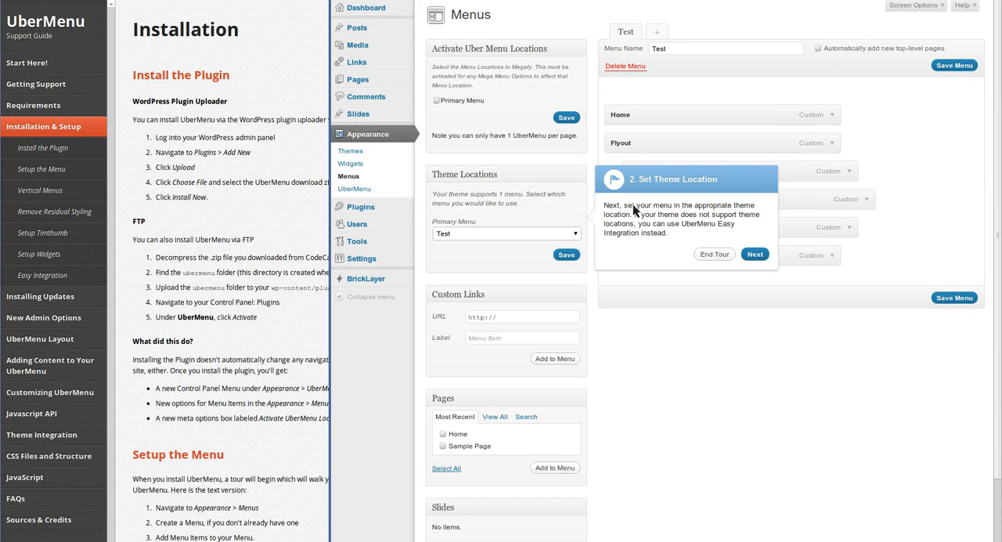
pyautogui.click(754, 254)
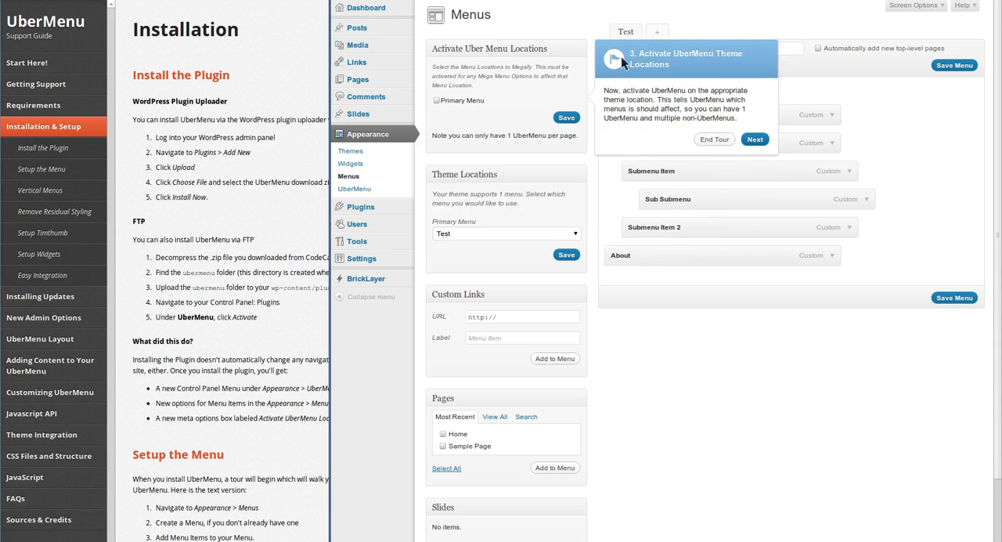
pyautogui.moveTo(640, 80)
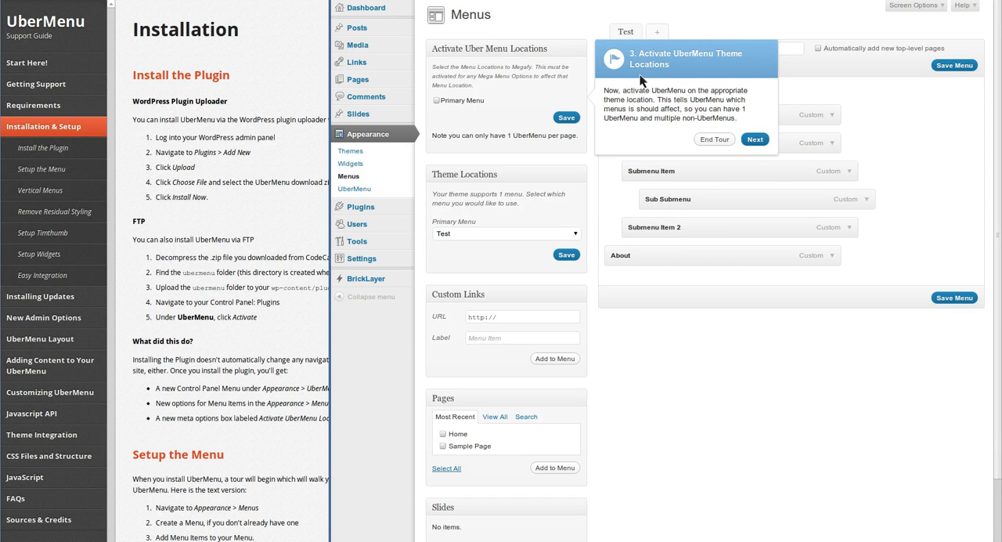
pyautogui.moveTo(516, 84)
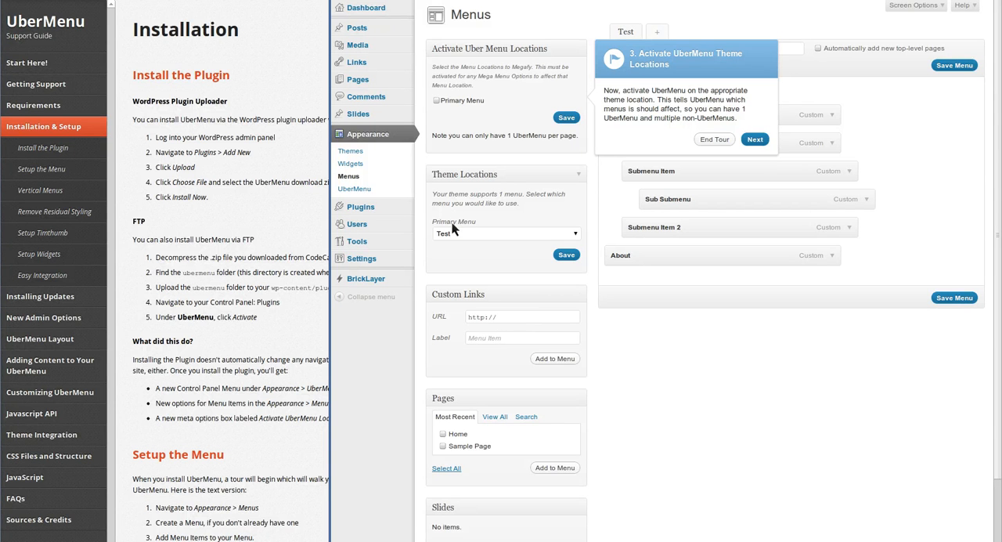
pyautogui.moveTo(470, 231)
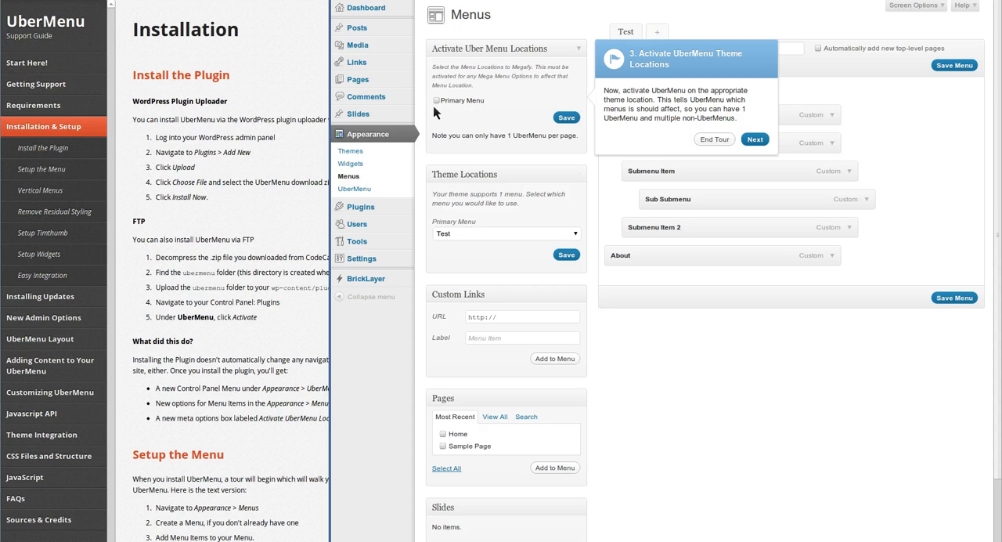
pyautogui.click(438, 100)
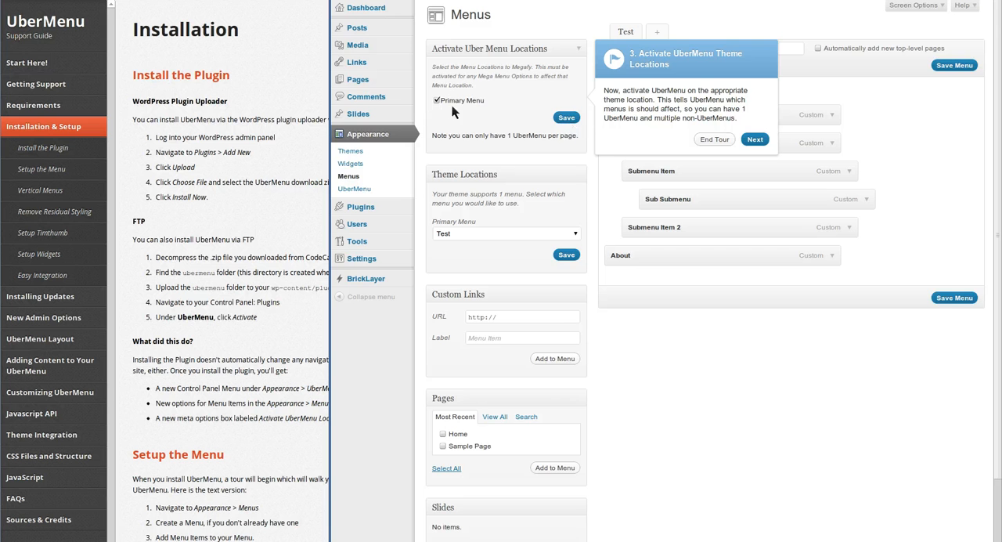
pyautogui.moveTo(472, 112)
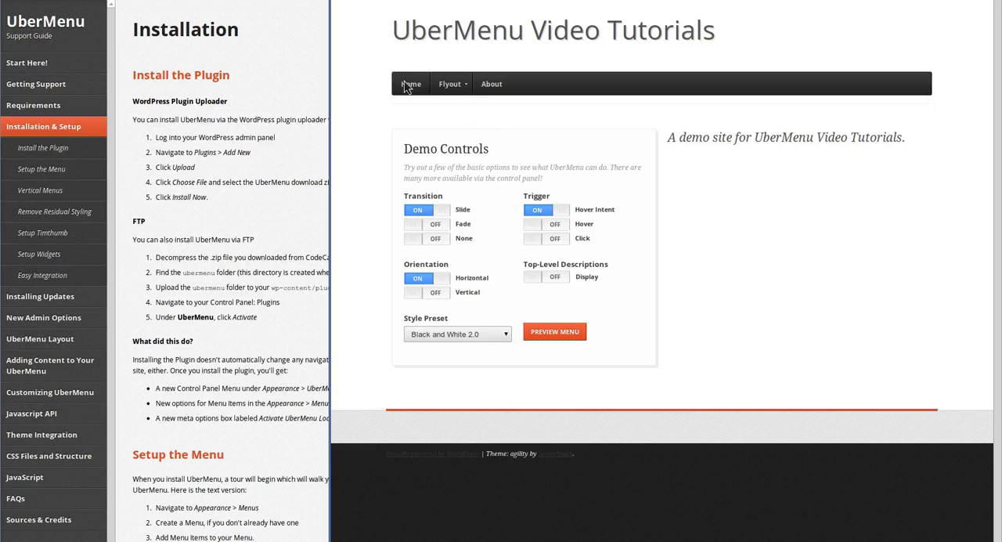
pyautogui.moveTo(451, 84)
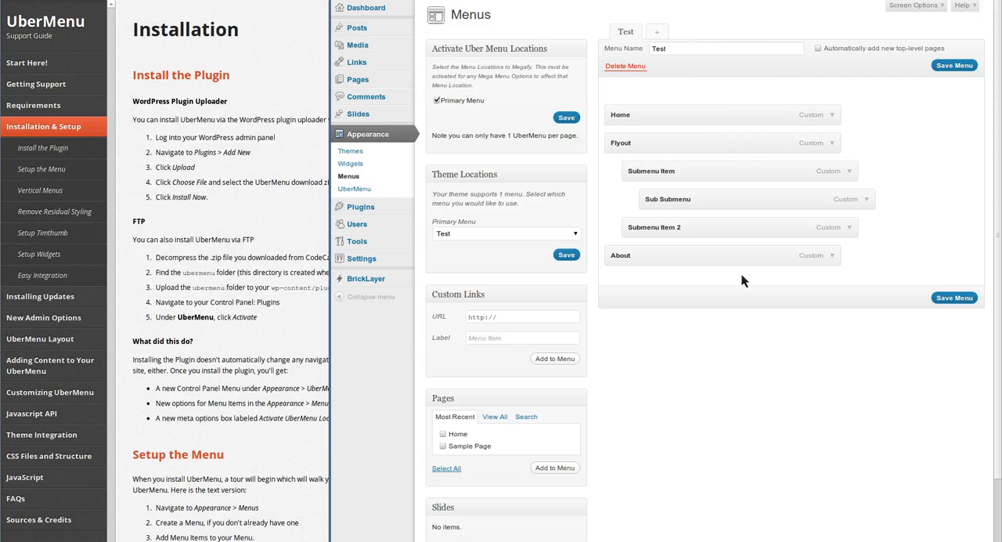
# Open the UberMenu control panel and step through the tour to Basic Configuration.
pyautogui.click(355, 189)
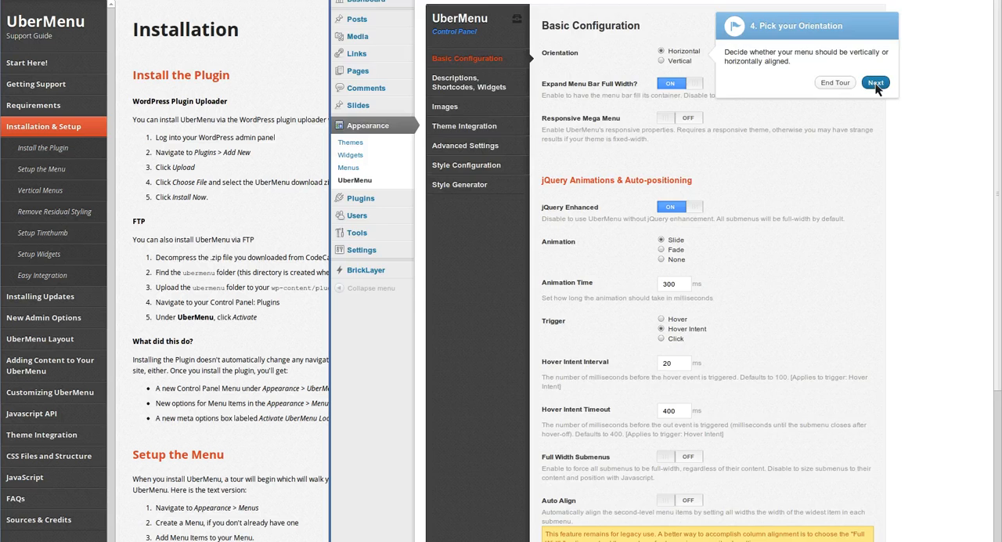
pyautogui.click(876, 82)
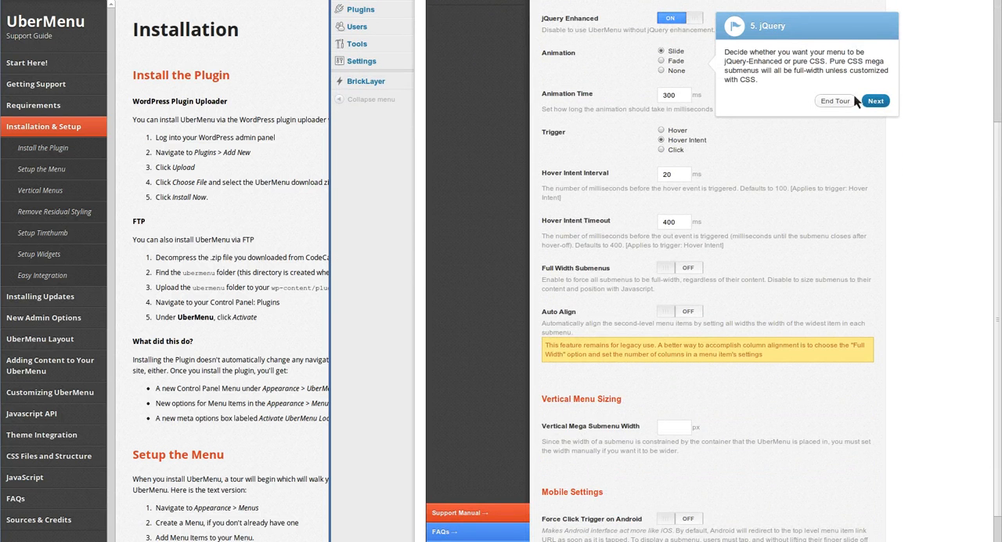
pyautogui.click(875, 101)
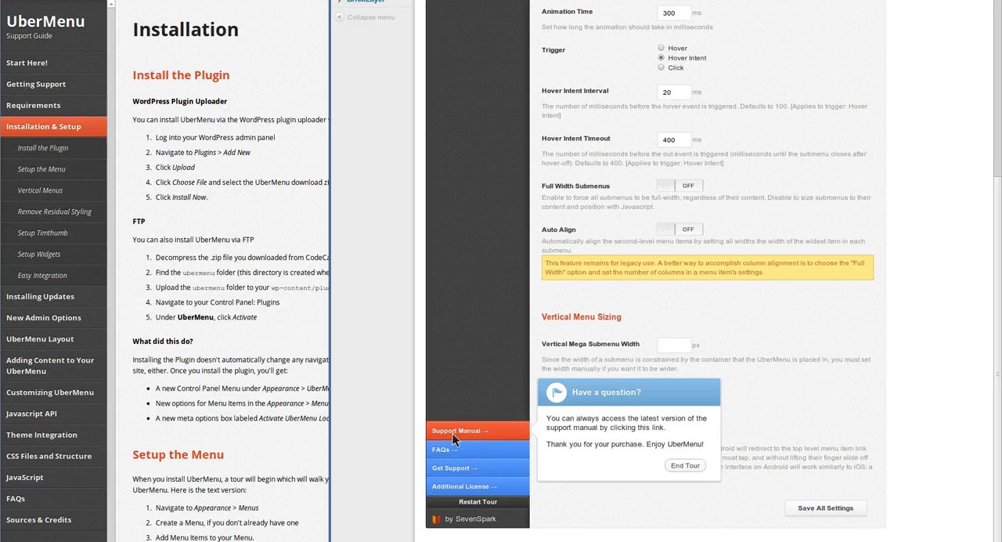
pyautogui.moveTo(456, 450)
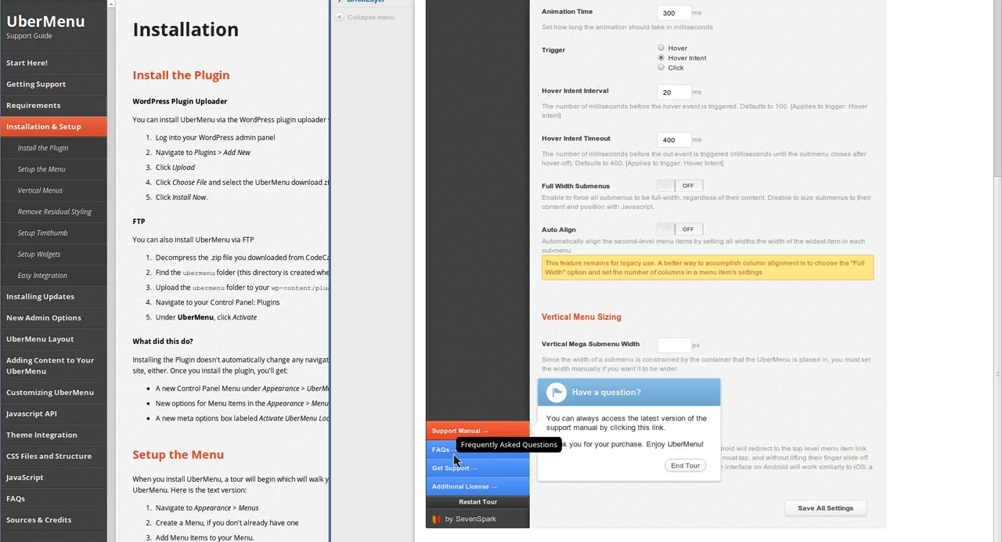
pyautogui.moveTo(461, 475)
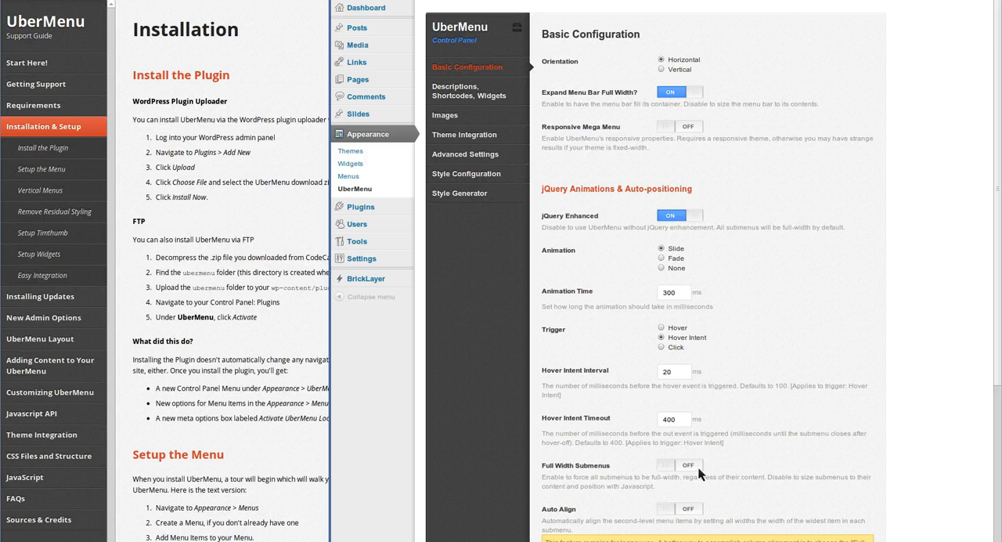
pyautogui.scroll(-3)
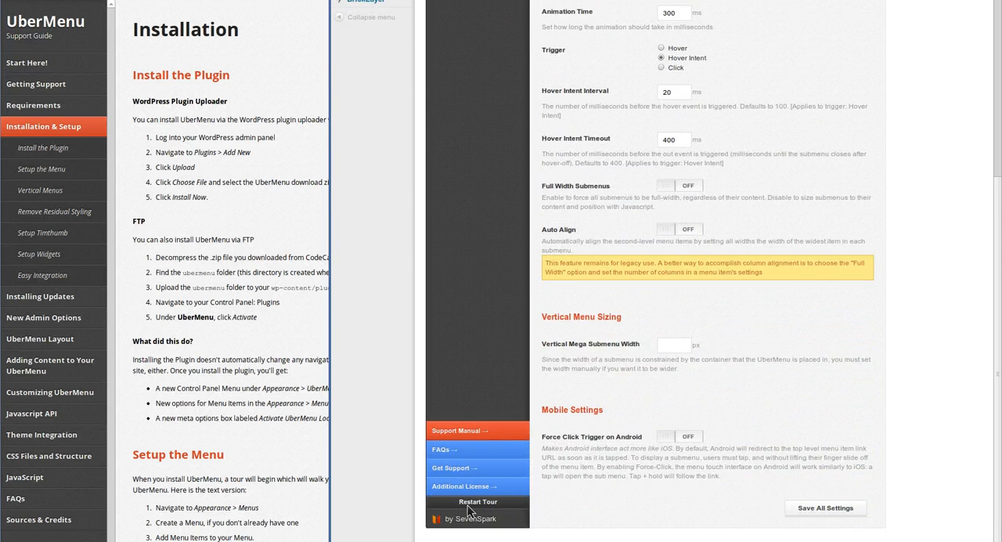
pyautogui.scroll(3)
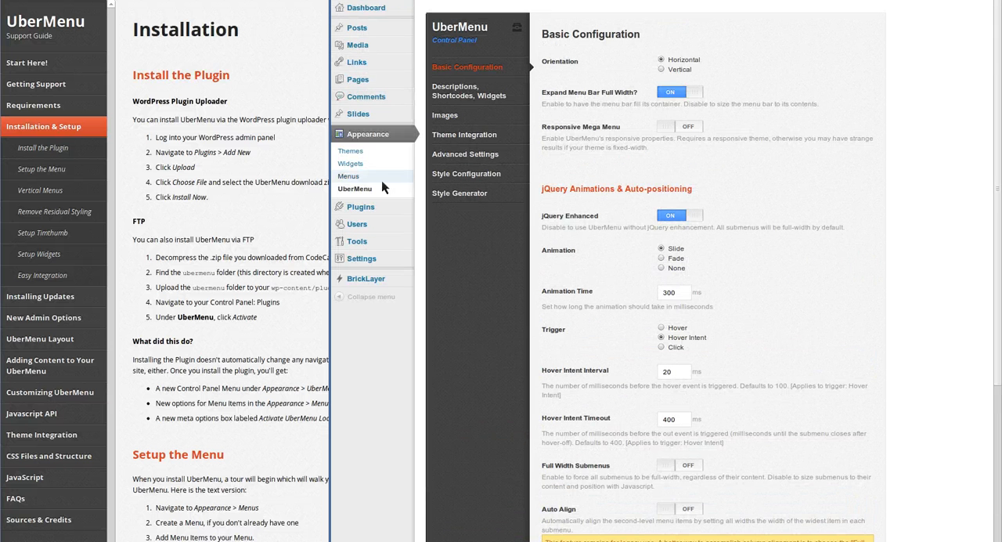
pyautogui.moveTo(713, 226)
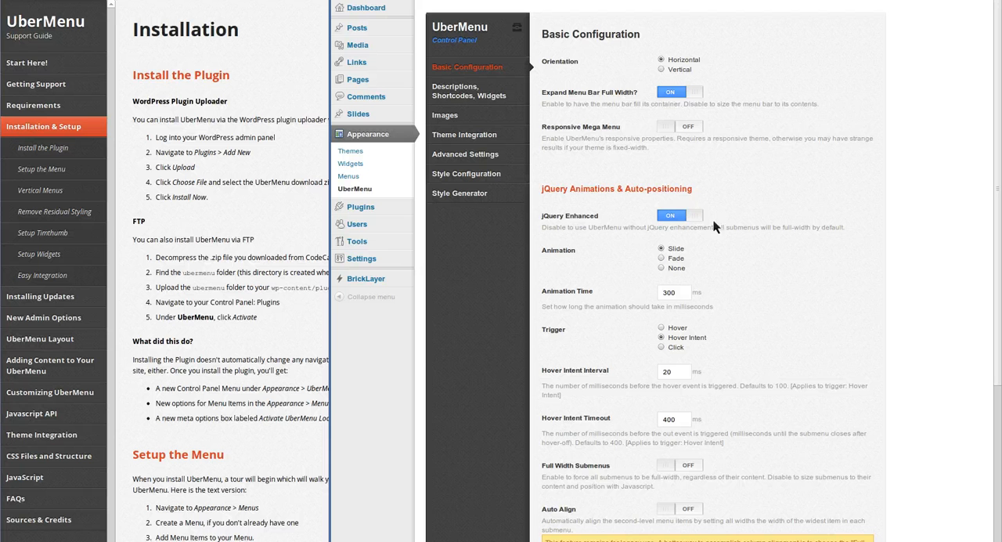
pyautogui.moveTo(467, 202)
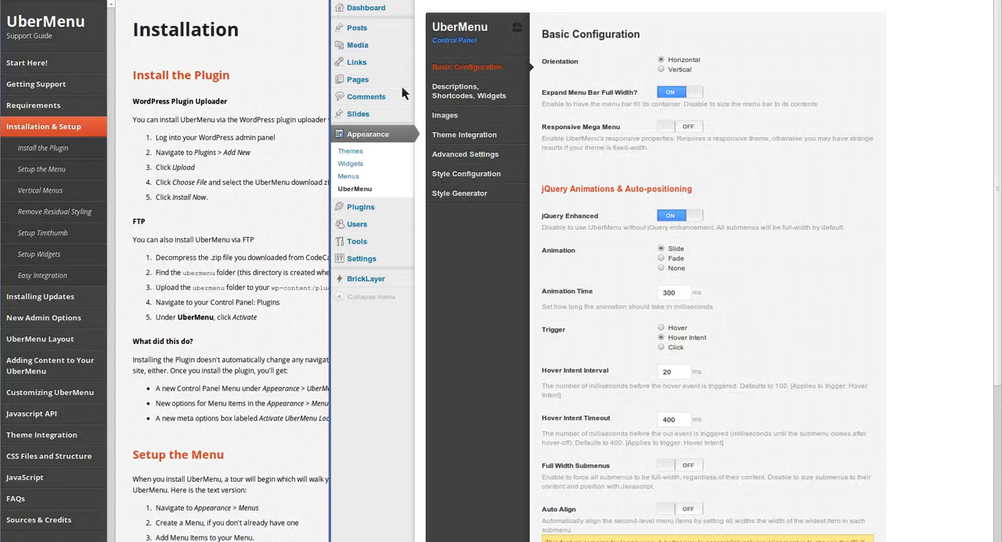
# Open the Test menu editor and scroll the guide to Setup the Menu.
pyautogui.click(348, 176)
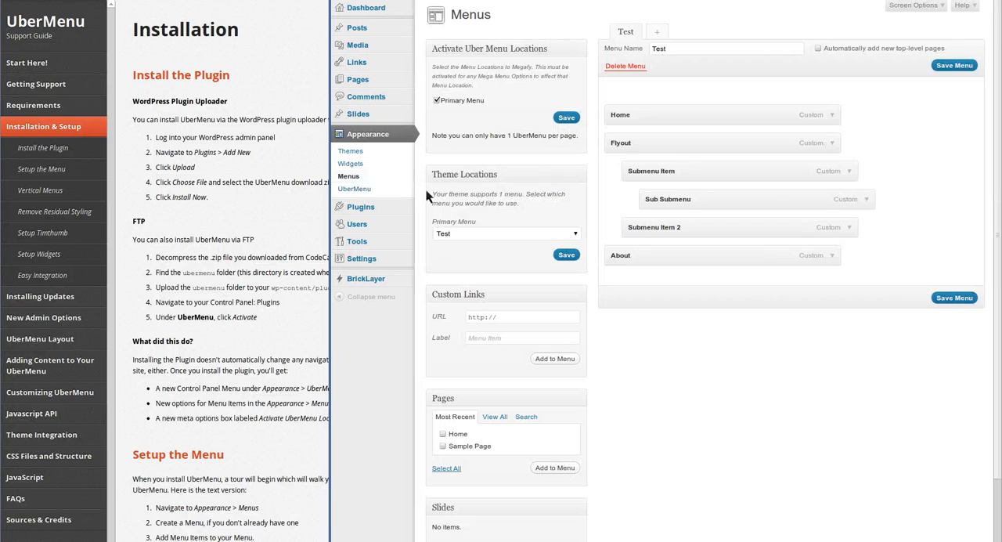
pyautogui.scroll(-3)
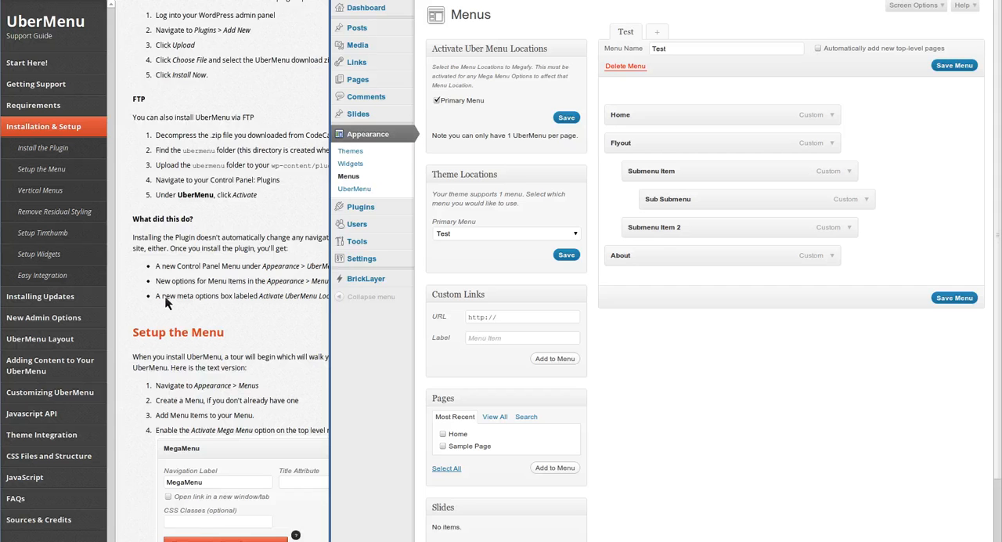
pyautogui.scroll(-3)
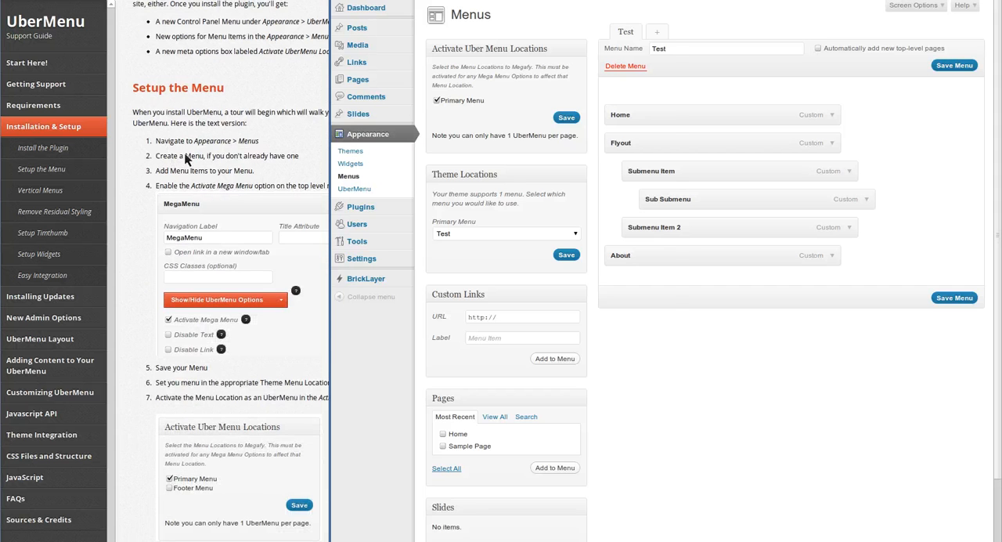
pyautogui.scroll(-3)
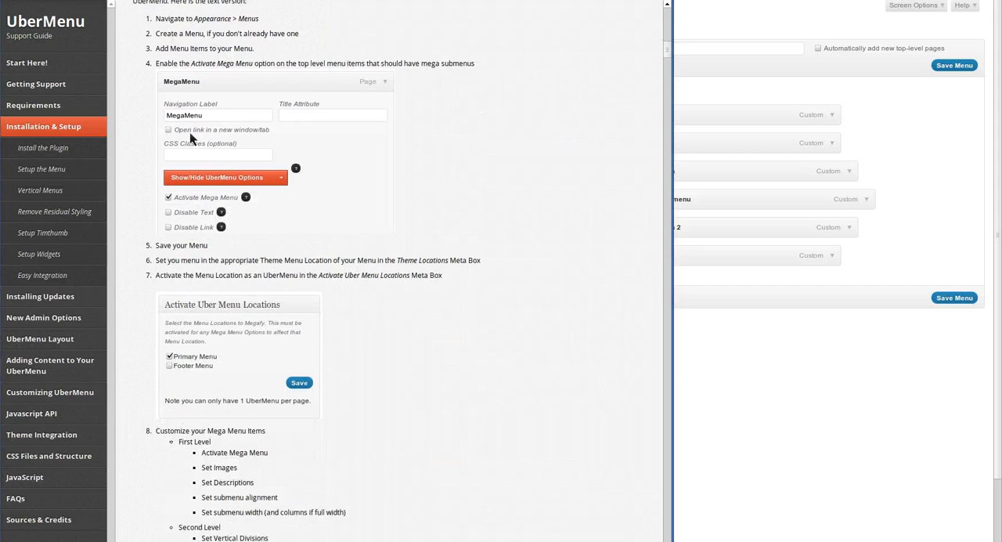
pyautogui.moveTo(719, 128)
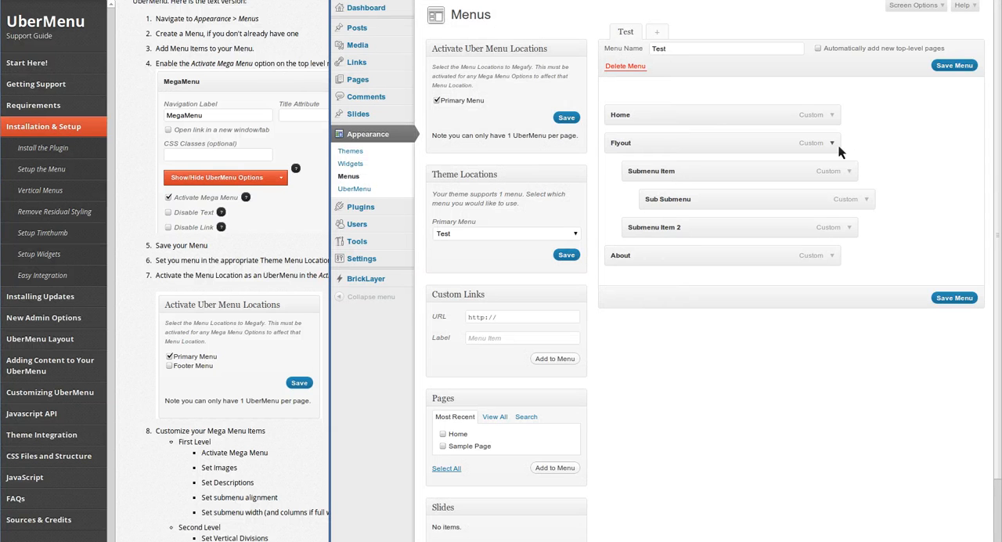
# Enable Activate Mega Menu on the Flyout item and save the Test menu.
pyautogui.click(832, 143)
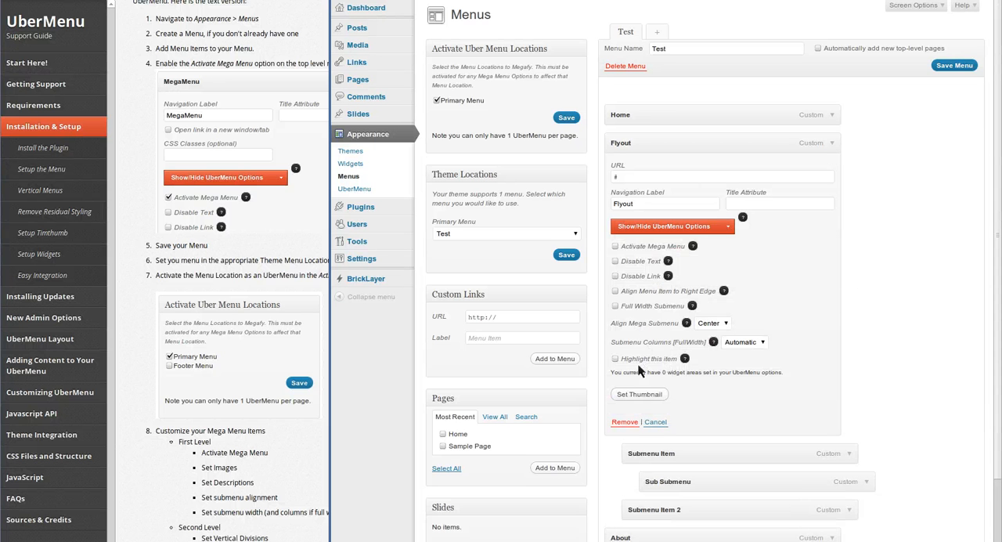
pyautogui.moveTo(619, 256)
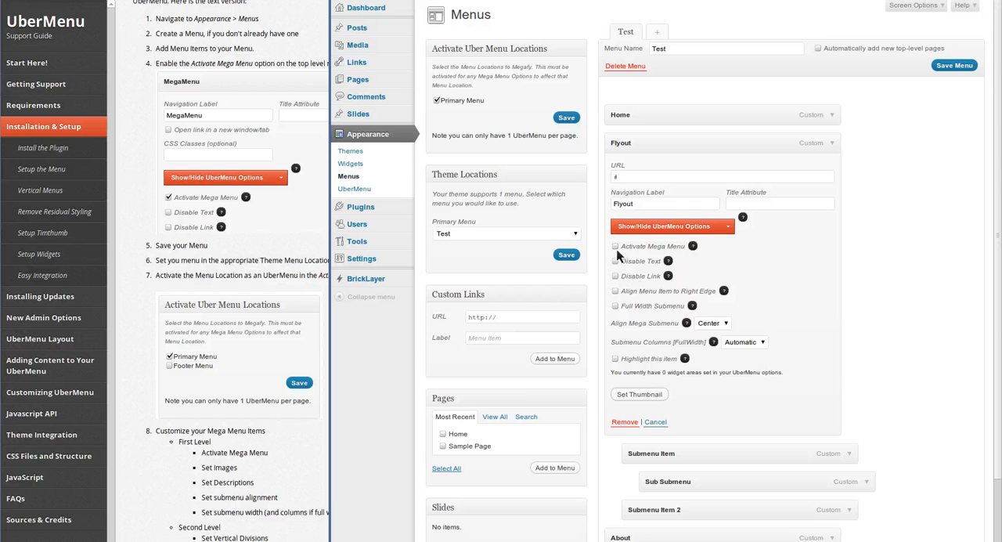
pyautogui.click(617, 246)
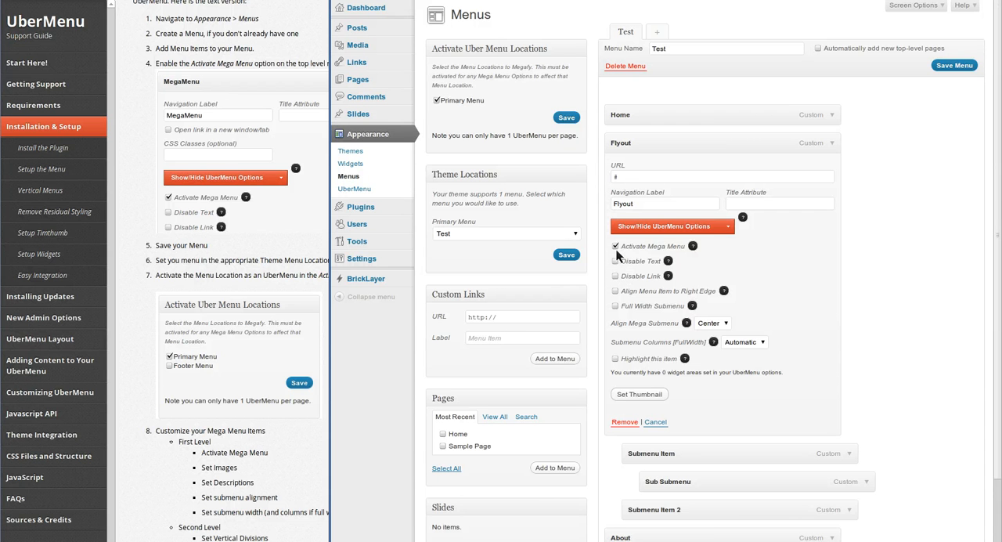
pyautogui.moveTo(671, 321)
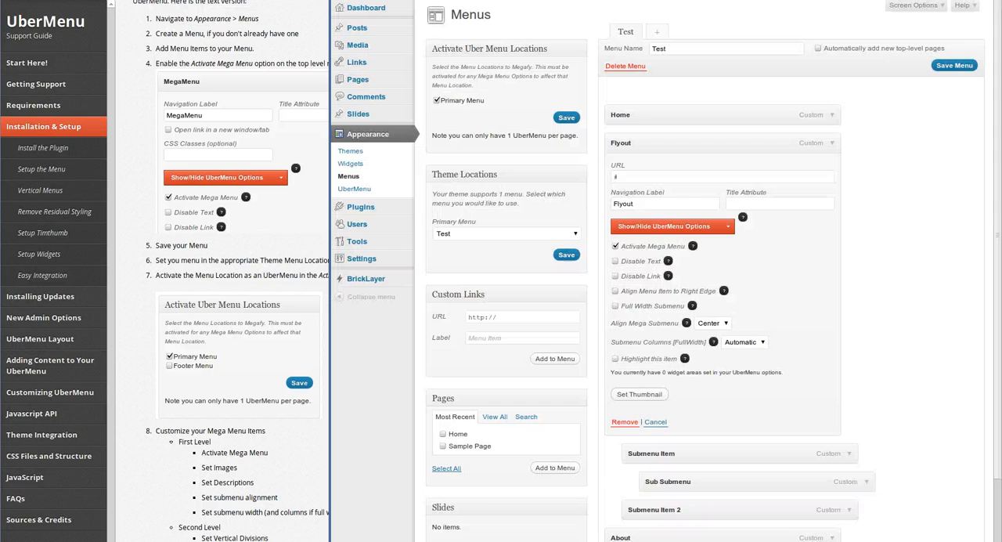
pyautogui.moveTo(961, 34)
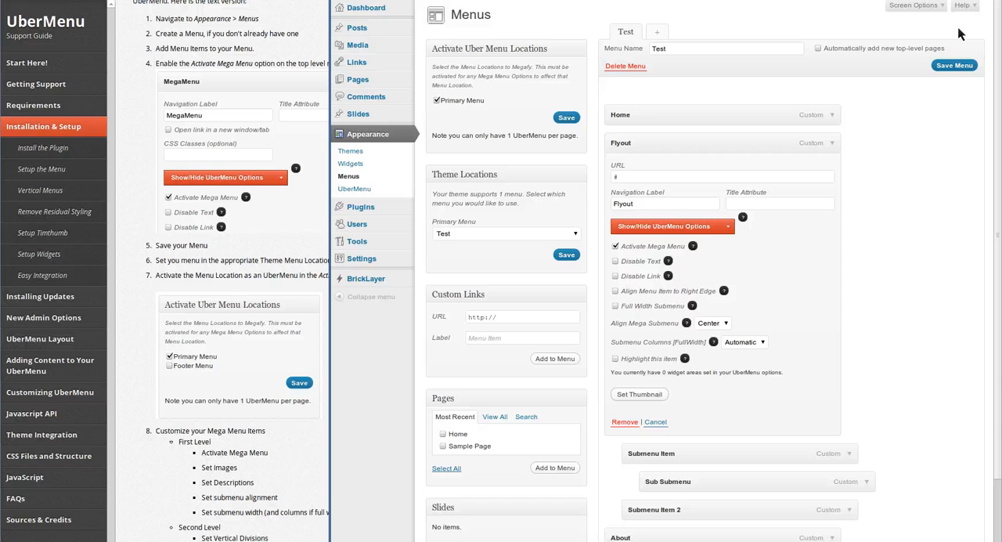
pyautogui.click(954, 65)
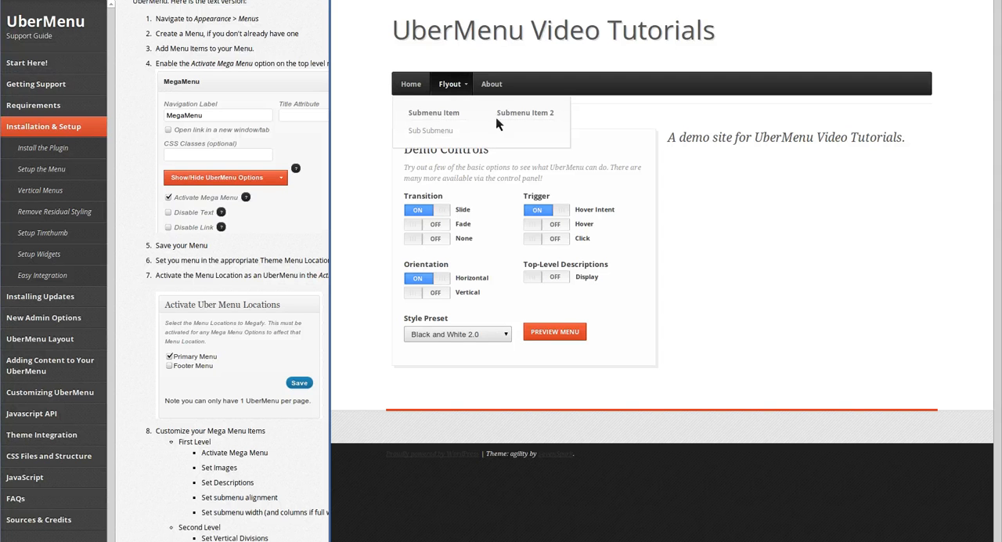
pyautogui.moveTo(532, 124)
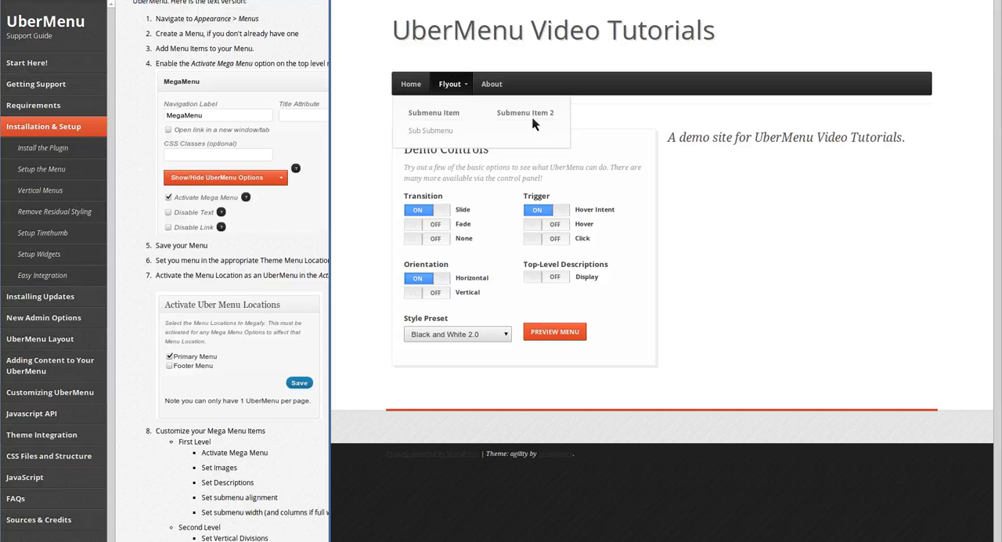
pyautogui.moveTo(435, 123)
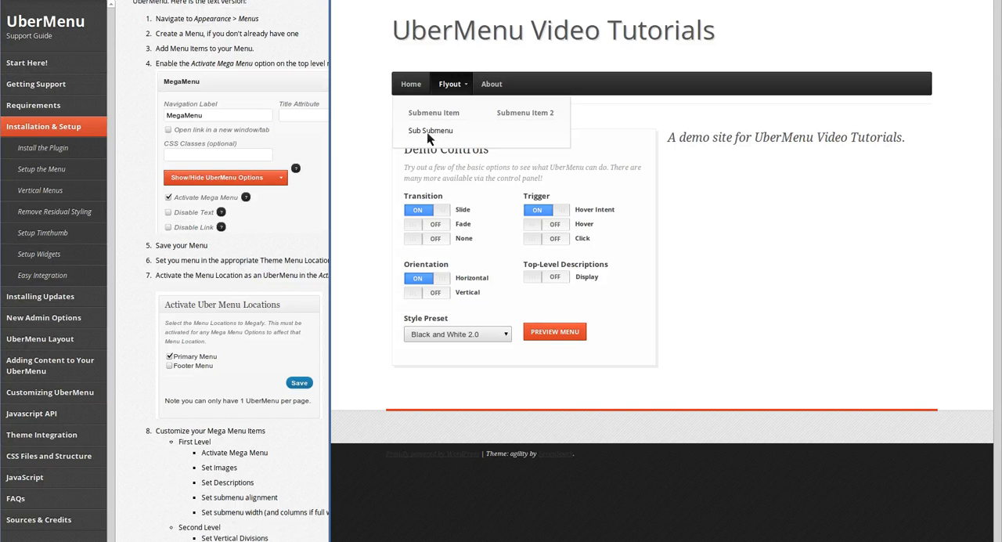
pyautogui.moveTo(552, 138)
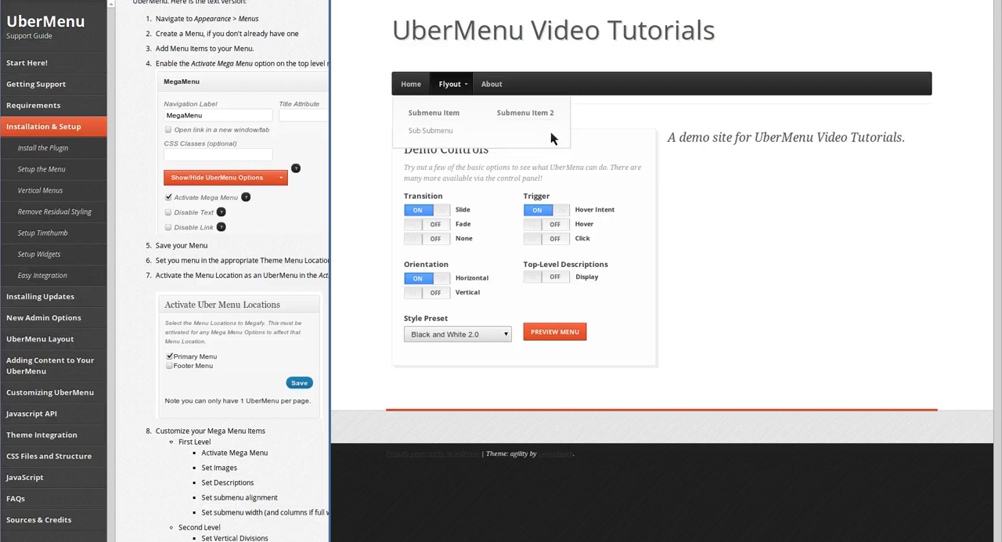
pyautogui.moveTo(557, 88)
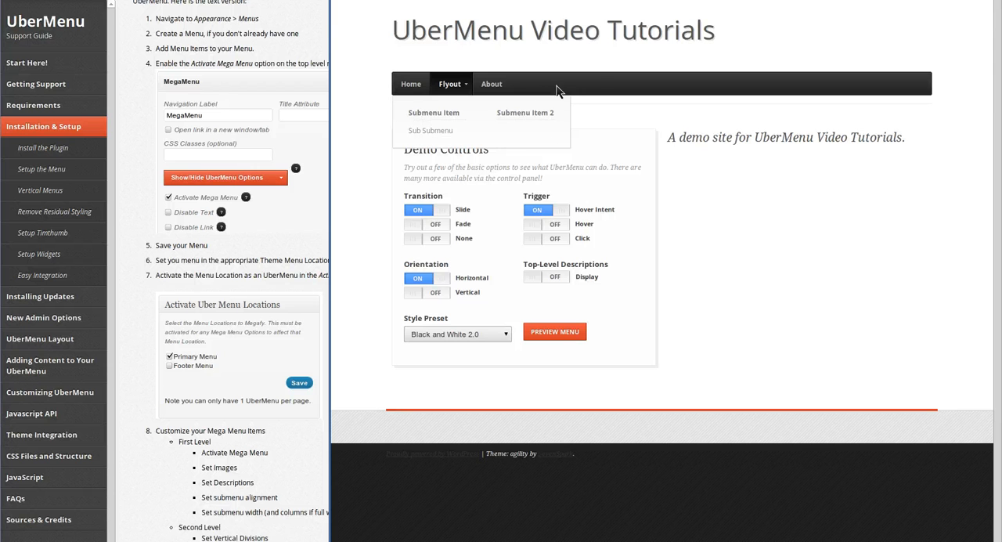